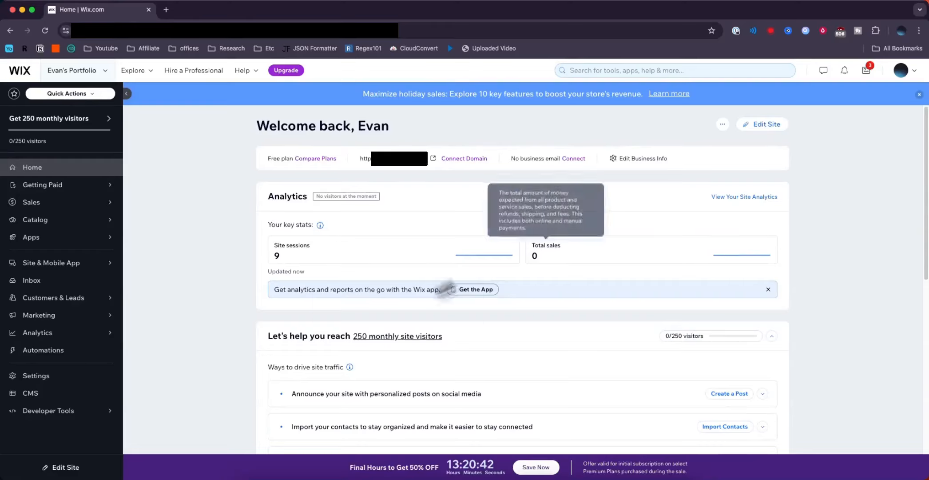
{"action": "mouse_move", "coordinate": [463, 156]}
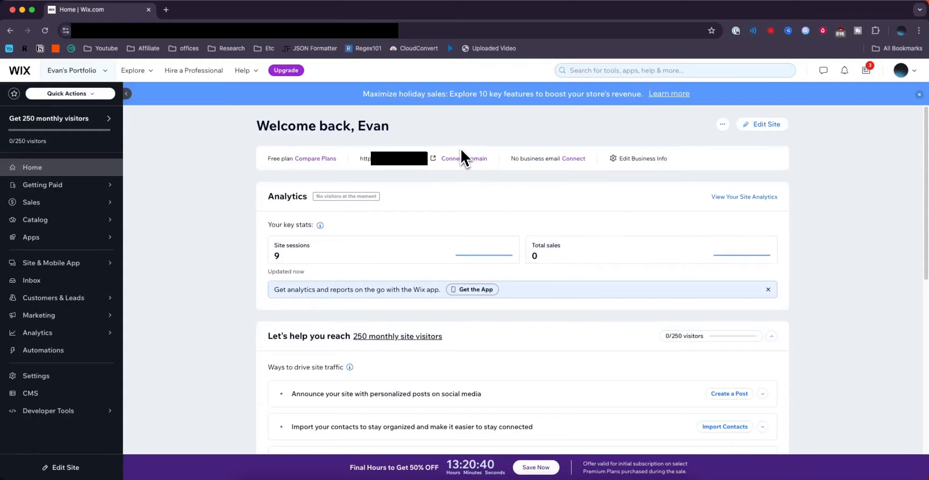
{"action": "mouse_move", "coordinate": [216, 193]}
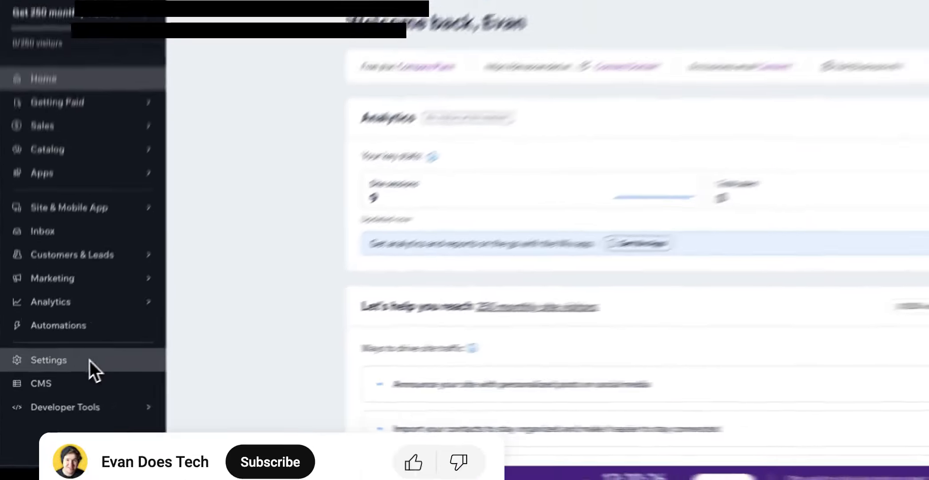
Step: Go to the site Settings and scroll down toward Roles & permissions
{"action": "left_click", "coordinate": [48, 359]}
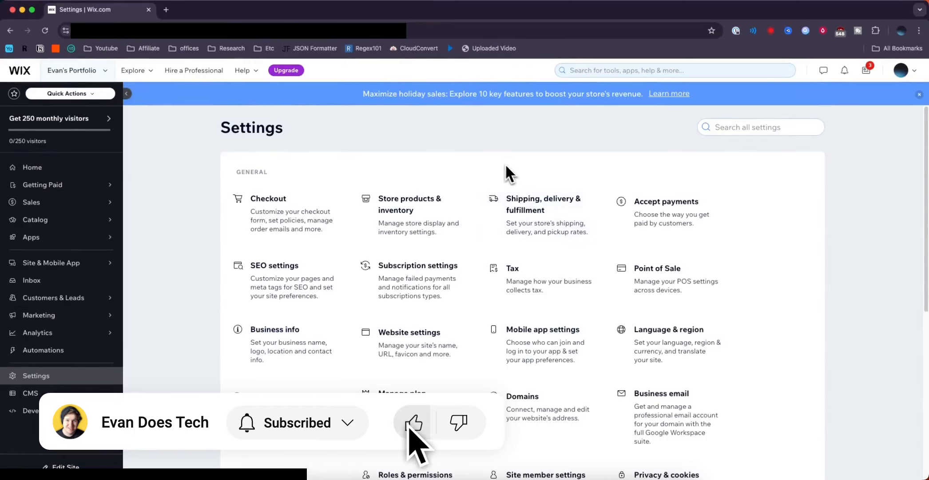
{"action": "scroll", "scroll_direction": "down", "scroll_amount": 3}
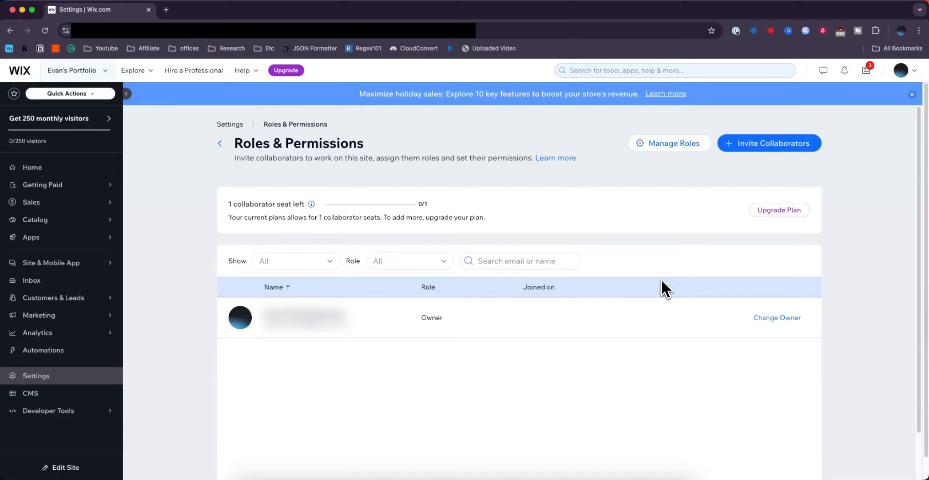
{"action": "mouse_move", "coordinate": [792, 183]}
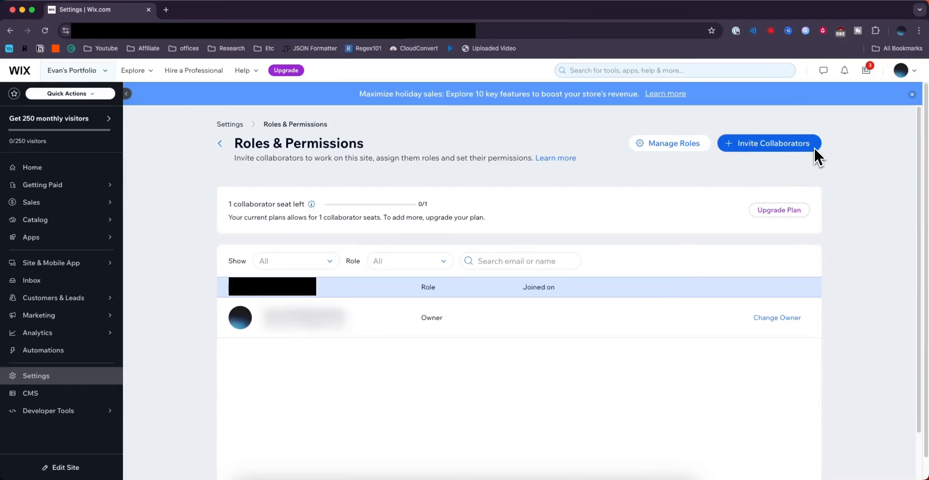
Step: Start an Invite Collaborators form with the invitee's email and browse the available roles
{"action": "left_click", "coordinate": [770, 143]}
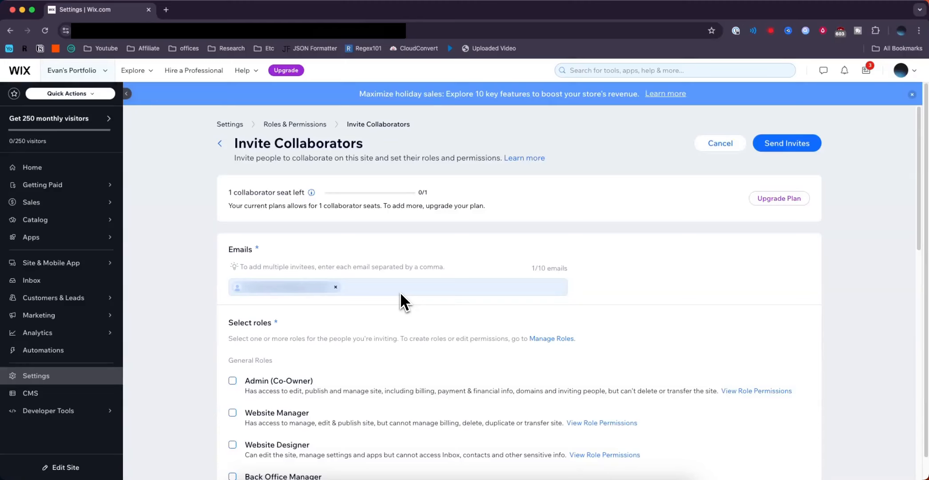
{"action": "scroll", "scroll_direction": "down", "scroll_amount": 3}
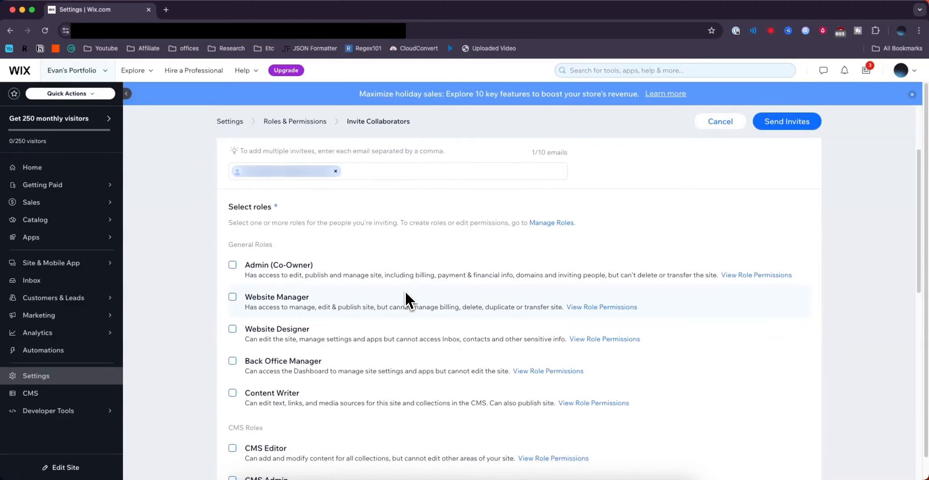
{"action": "scroll", "scroll_direction": "down", "scroll_amount": 3}
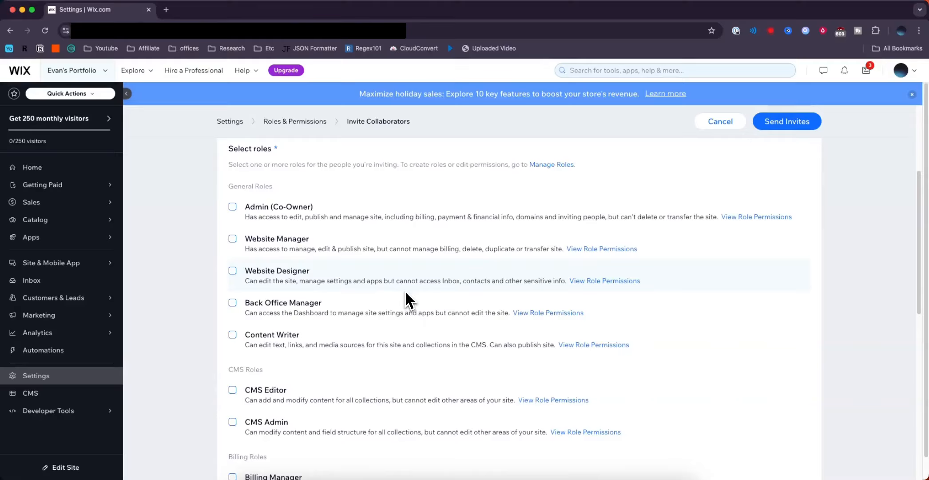
{"action": "mouse_move", "coordinate": [365, 228]}
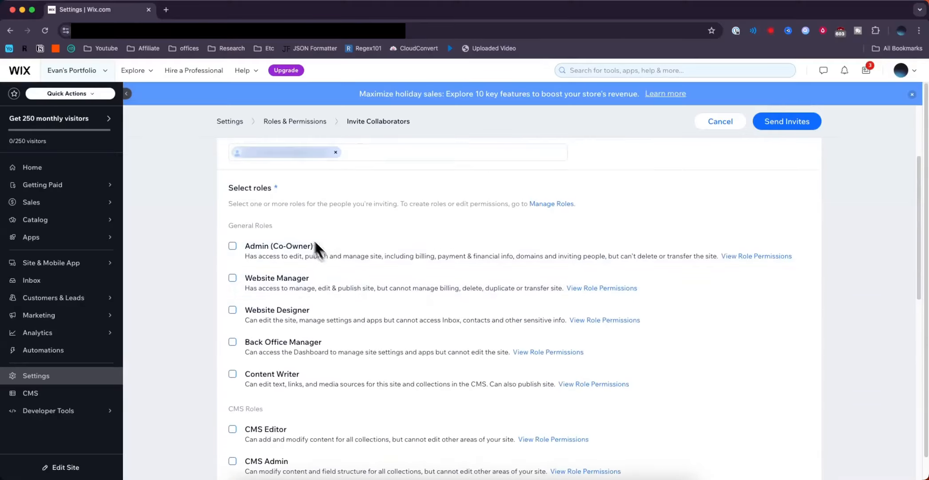
{"action": "mouse_move", "coordinate": [279, 251]}
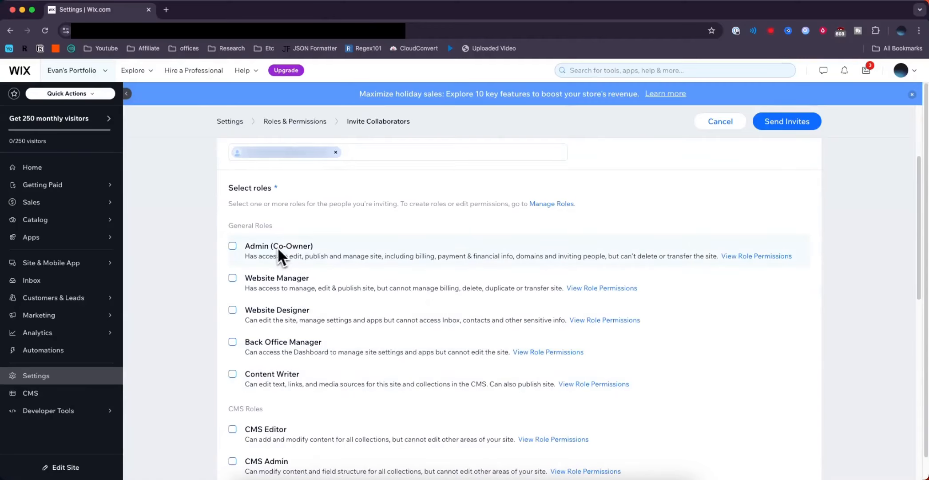
{"action": "mouse_move", "coordinate": [288, 323]}
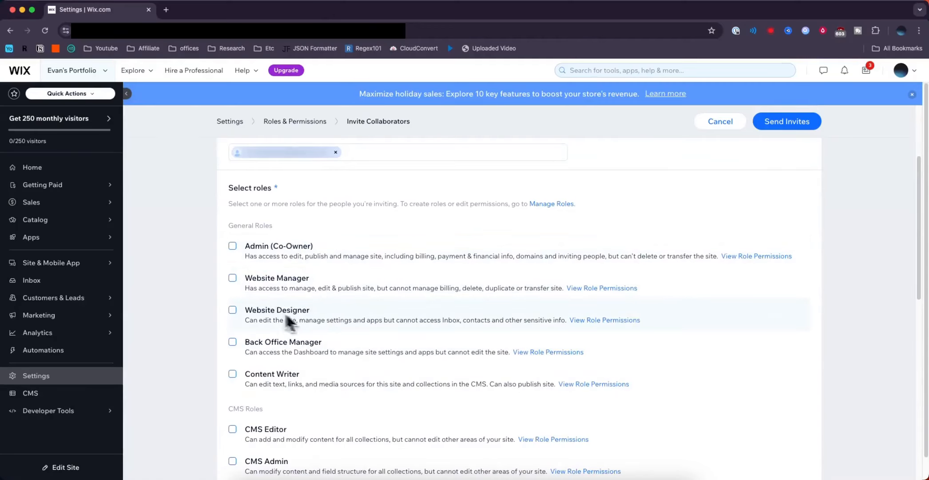
{"action": "mouse_move", "coordinate": [306, 397]}
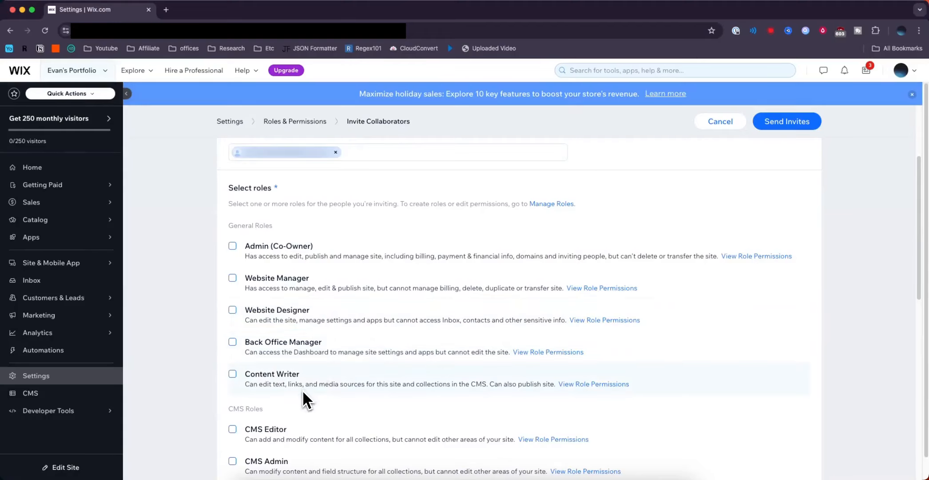
{"action": "mouse_move", "coordinate": [684, 266]}
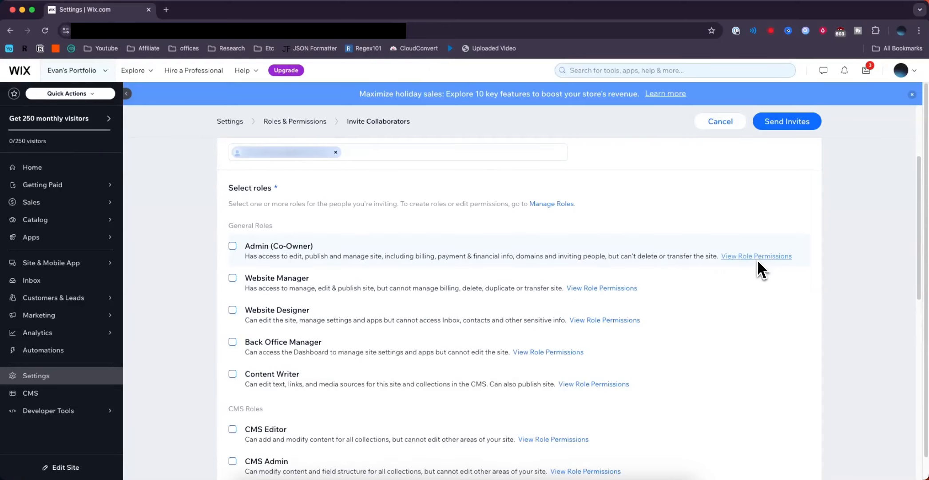
{"action": "left_click", "coordinate": [756, 256]}
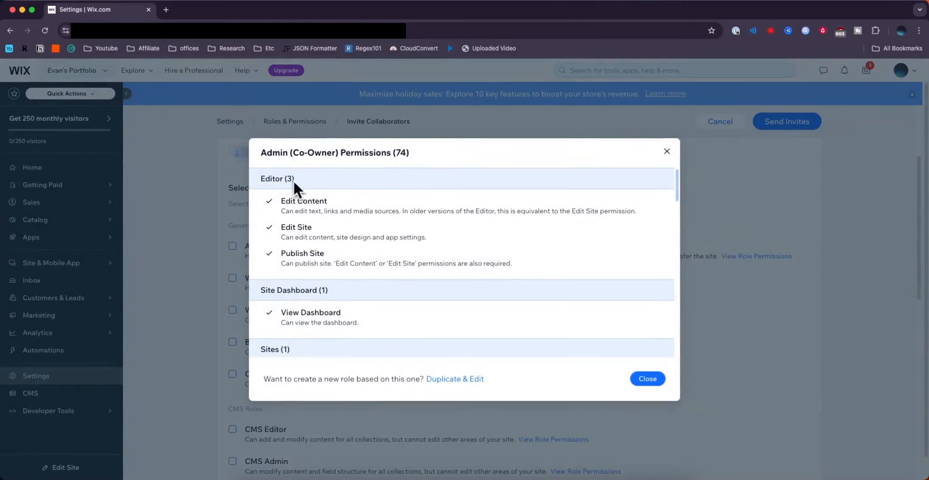
{"action": "mouse_move", "coordinate": [403, 269]}
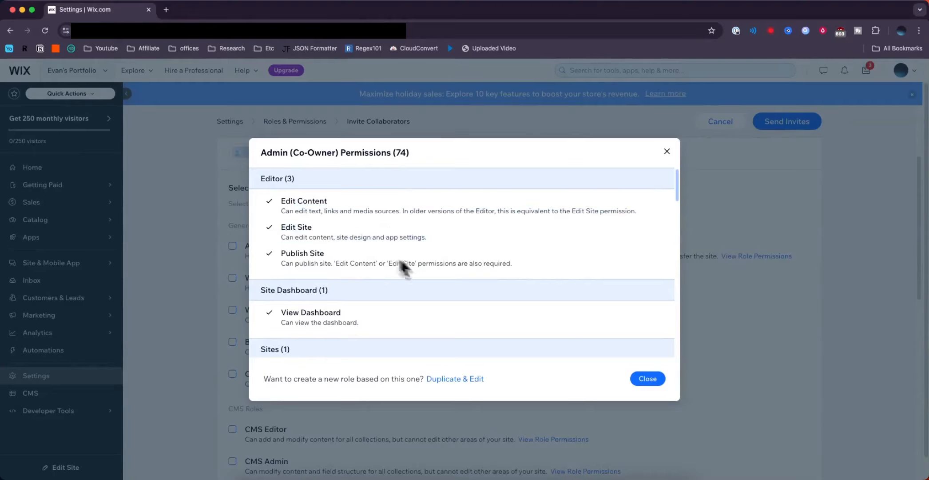
{"action": "mouse_move", "coordinate": [343, 220]}
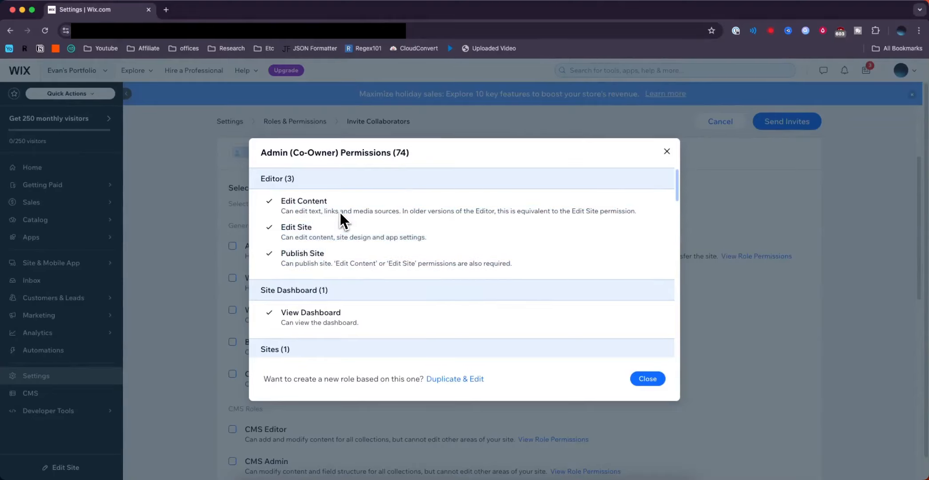
{"action": "mouse_move", "coordinate": [551, 264]}
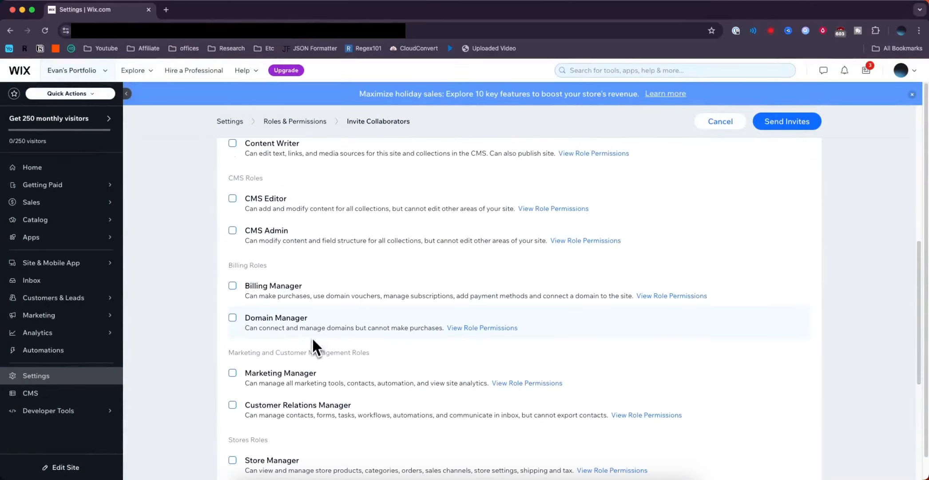
Step: Assign the invitee the Website Manager role and move down to send the invite
{"action": "scroll", "scroll_direction": "down", "scroll_amount": 3}
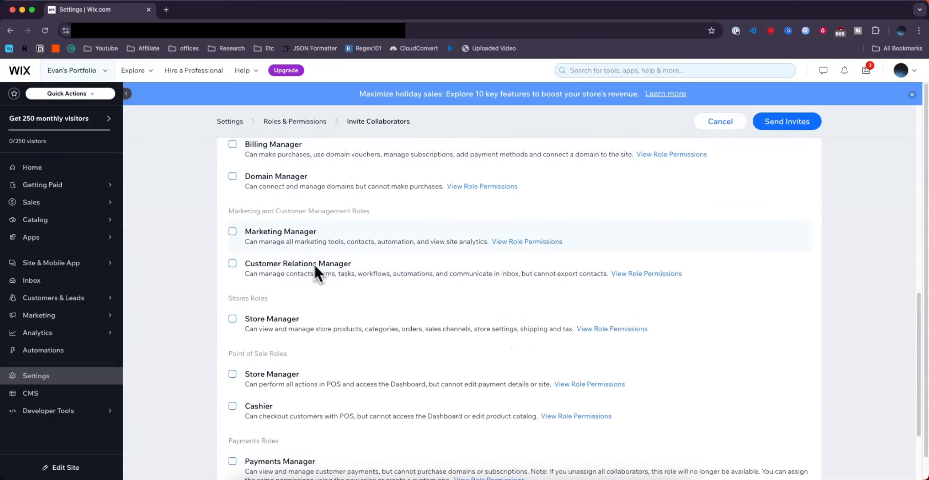
{"action": "scroll", "scroll_direction": "down", "scroll_amount": 3}
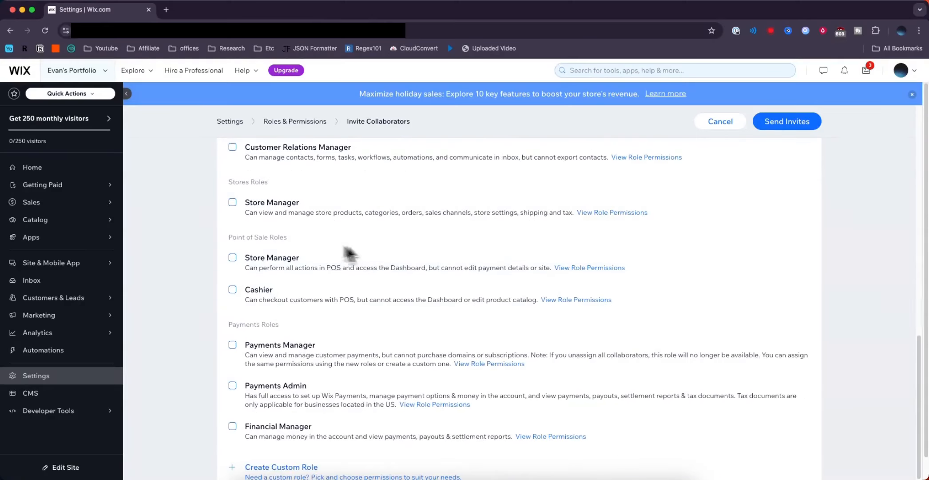
{"action": "scroll", "scroll_direction": "down", "scroll_amount": 3}
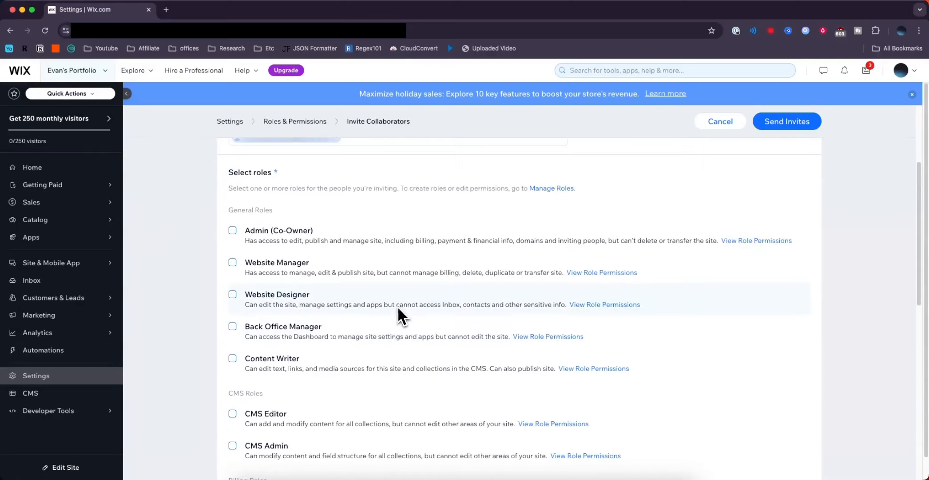
{"action": "left_click", "coordinate": [232, 262]}
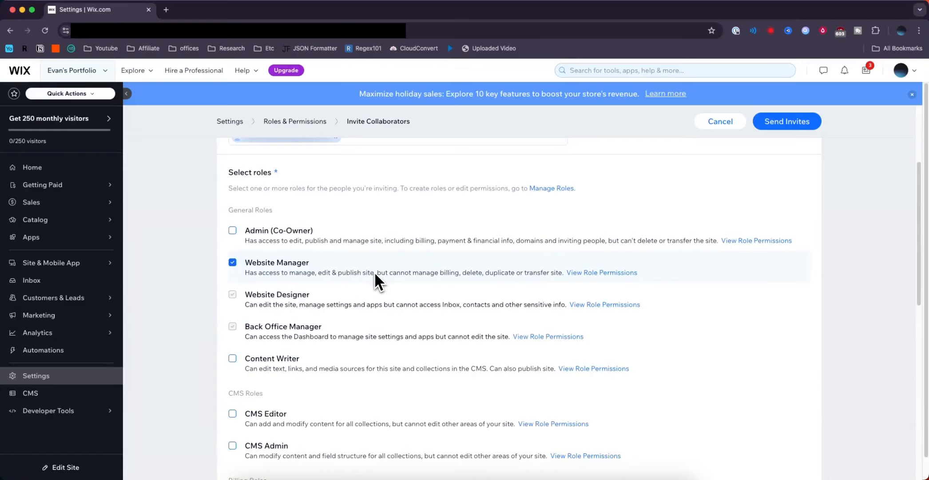
{"action": "scroll", "scroll_direction": "down", "scroll_amount": 3}
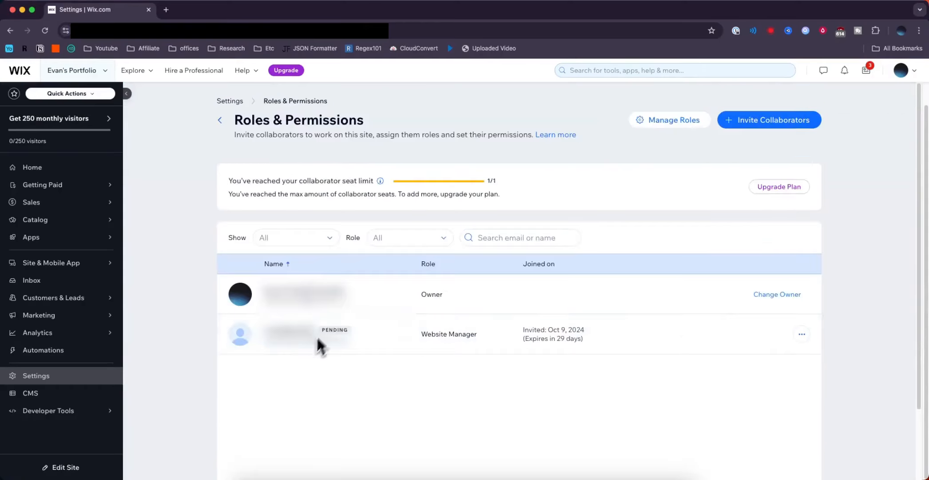
{"action": "mouse_move", "coordinate": [410, 353]}
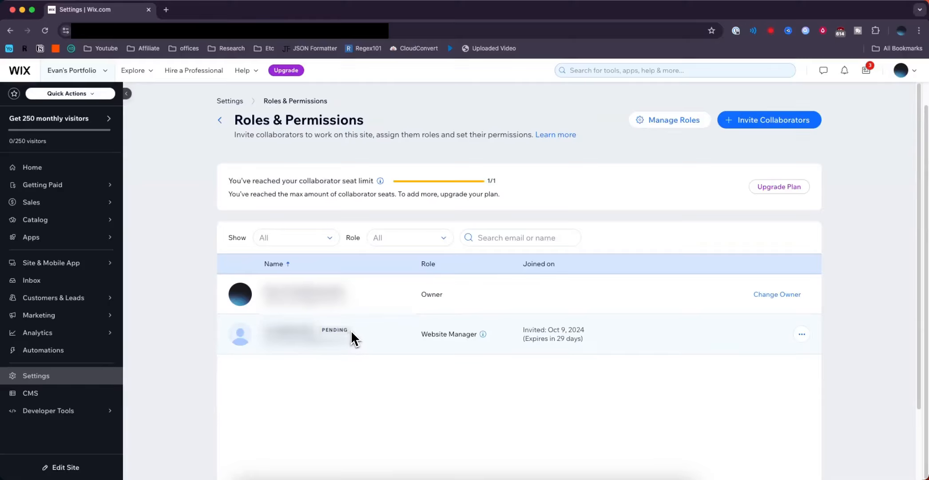
{"action": "mouse_move", "coordinate": [364, 388]}
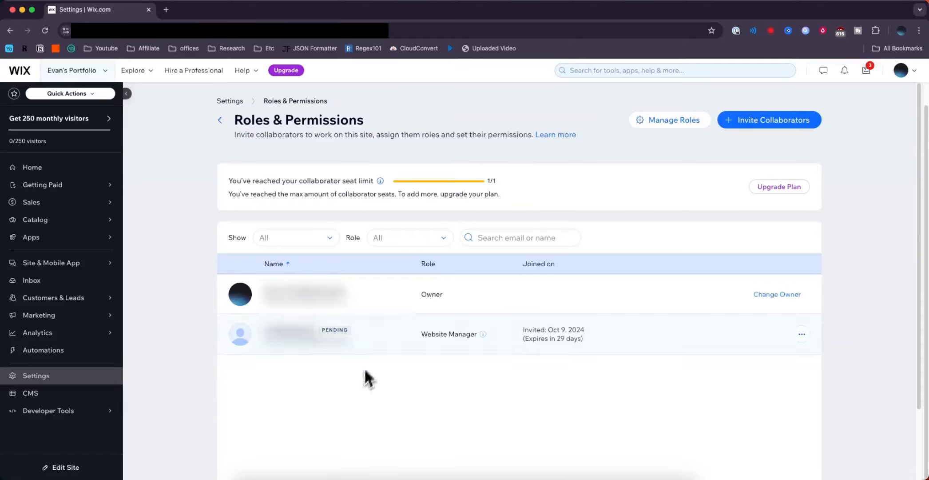
{"action": "mouse_move", "coordinate": [483, 334]}
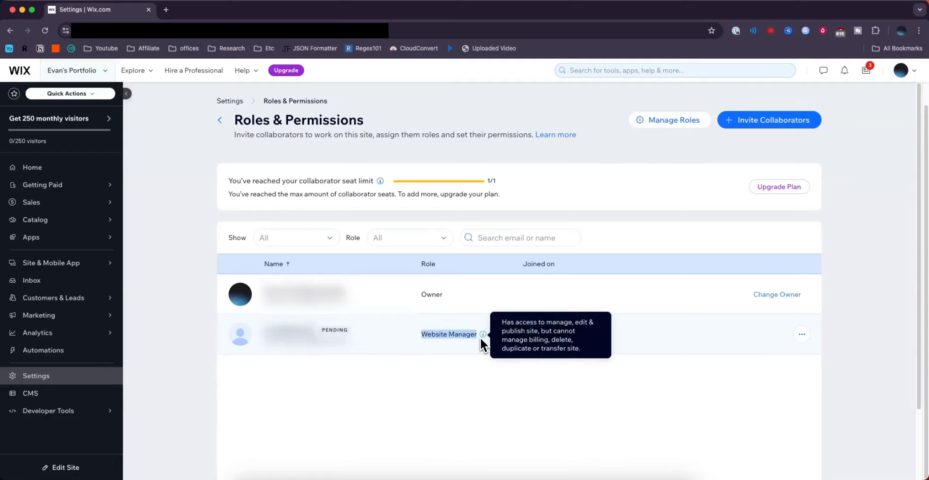
{"action": "mouse_move", "coordinate": [464, 389]}
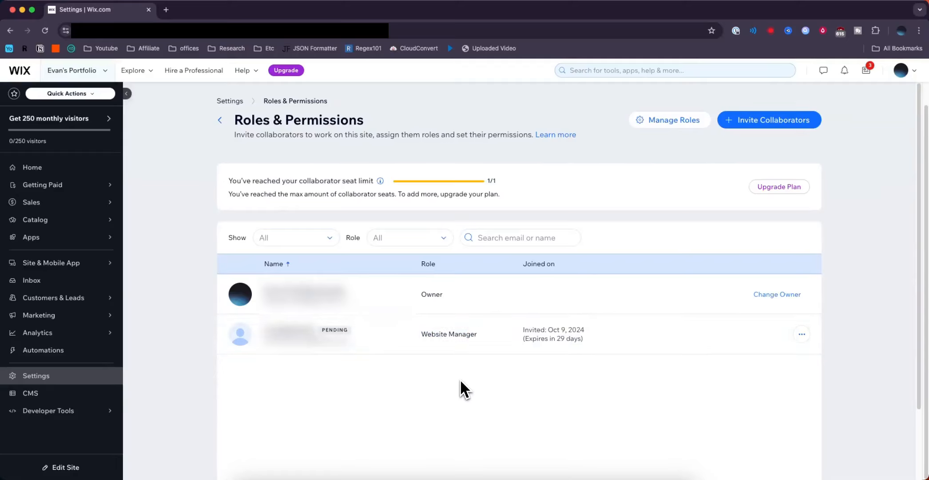
{"action": "mouse_move", "coordinate": [688, 394]}
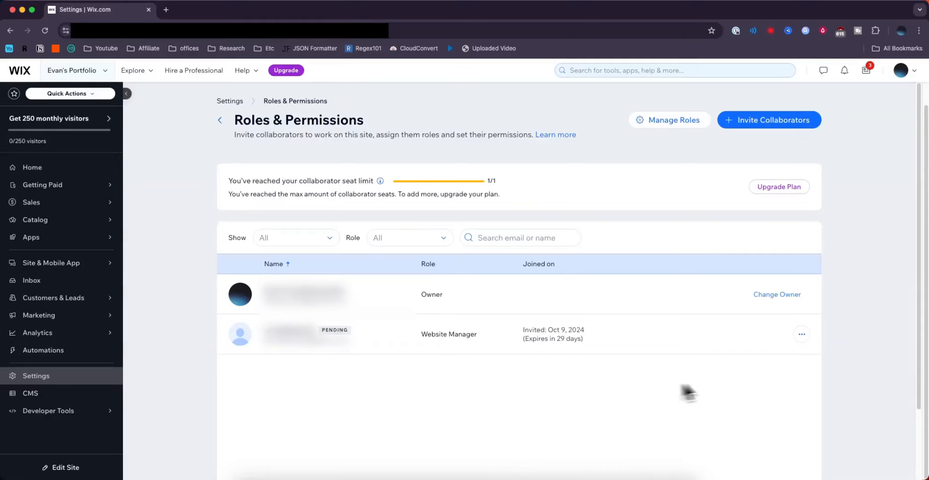
Step: Show the management actions for the pending Website Manager invitation
{"action": "left_click", "coordinate": [802, 334]}
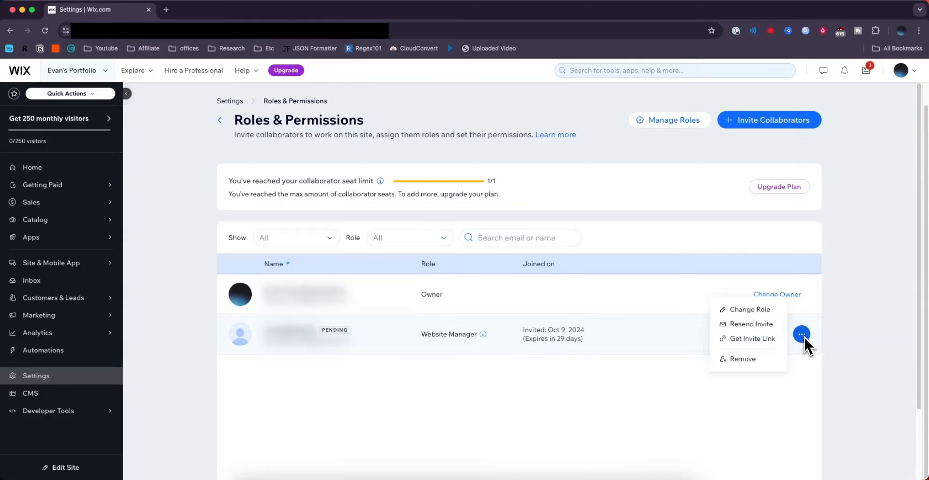
Step: Remove the pending collaborator and confirm, leaving only the owner listed
{"action": "left_click", "coordinate": [742, 358]}
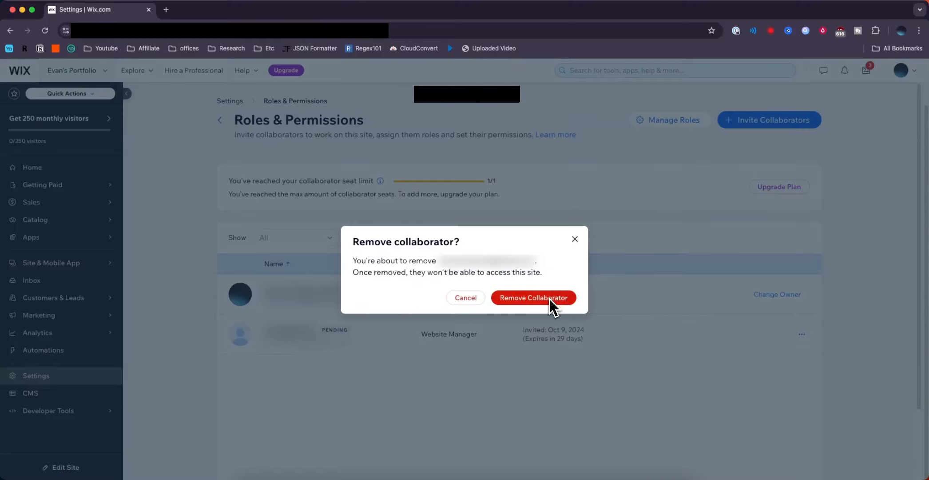
{"action": "left_click", "coordinate": [533, 297]}
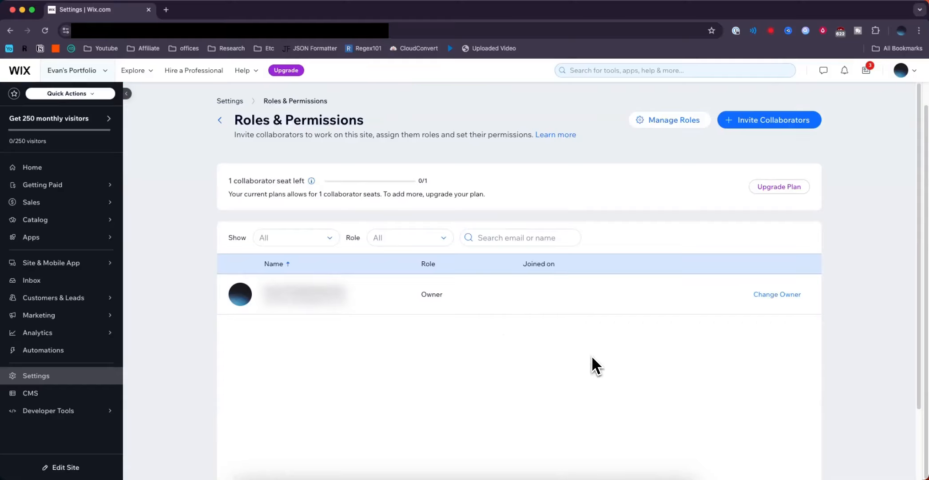